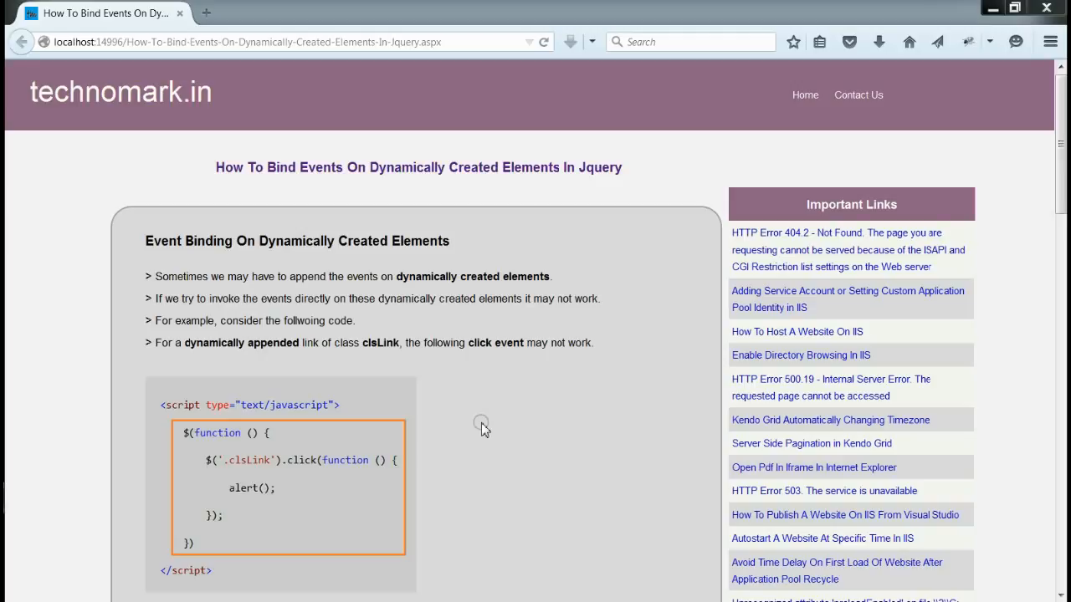
mouse_move(468, 425)
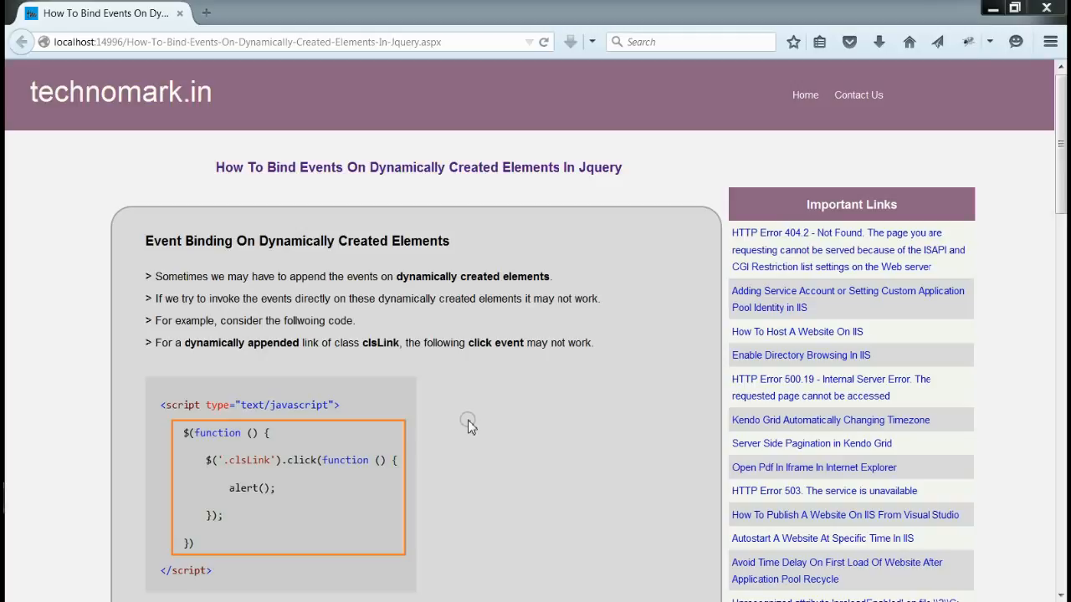
mouse_move(502, 334)
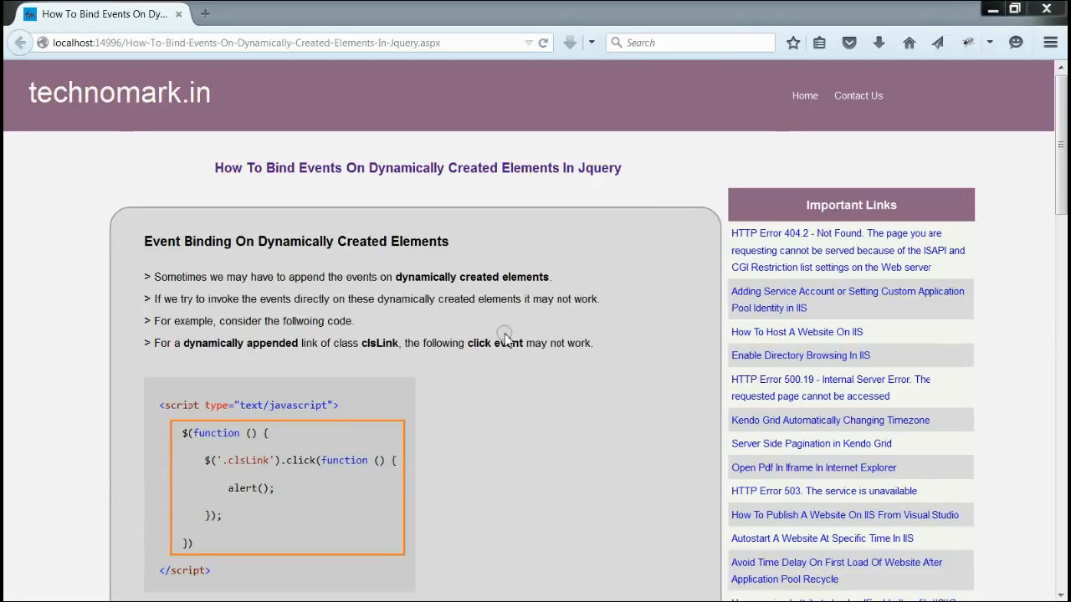
mouse_move(376, 475)
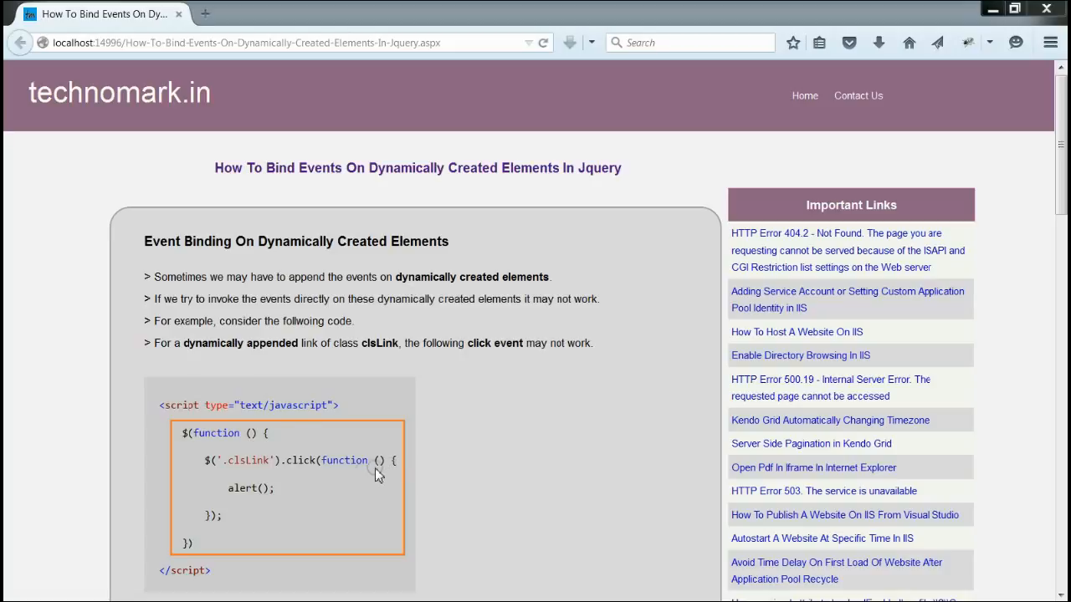
mouse_move(333, 361)
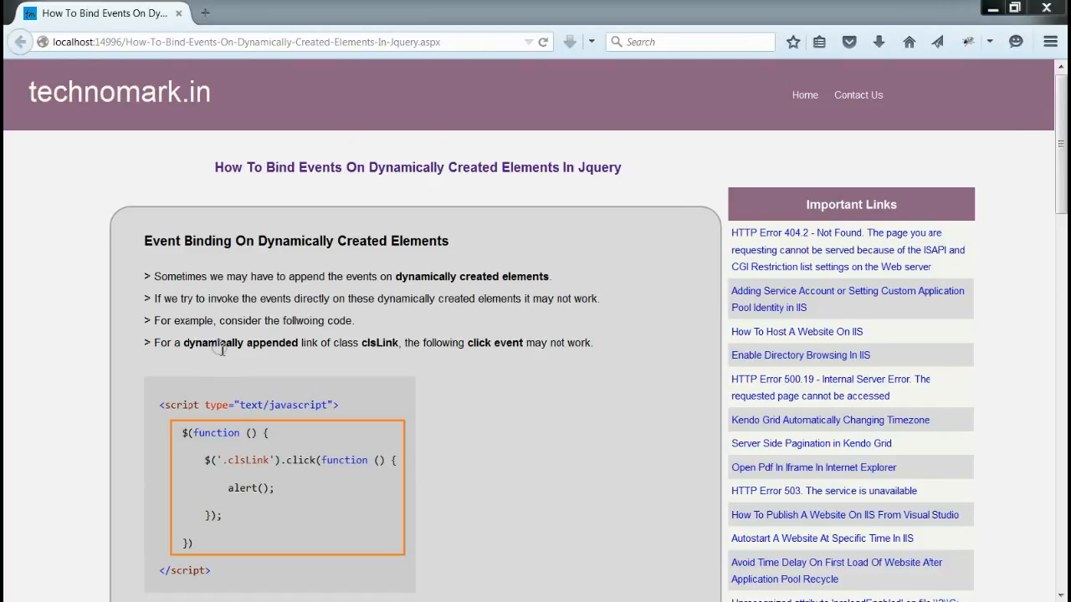
mouse_move(276, 481)
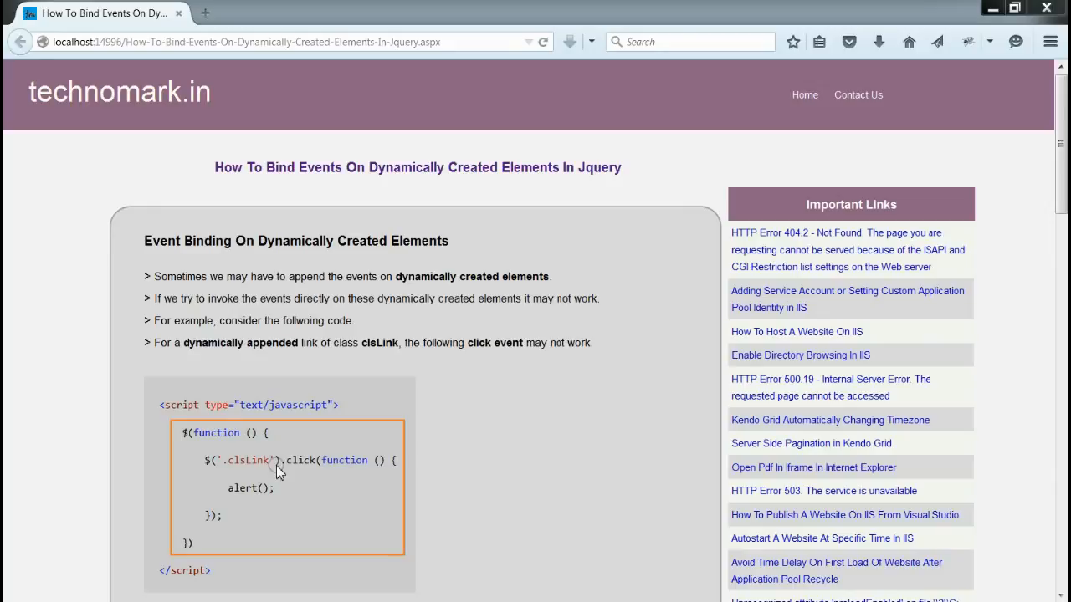
Step: Scroll down to the "How To Resolve This Issue?" section with the jQuery on() solution
scroll("down", 3)
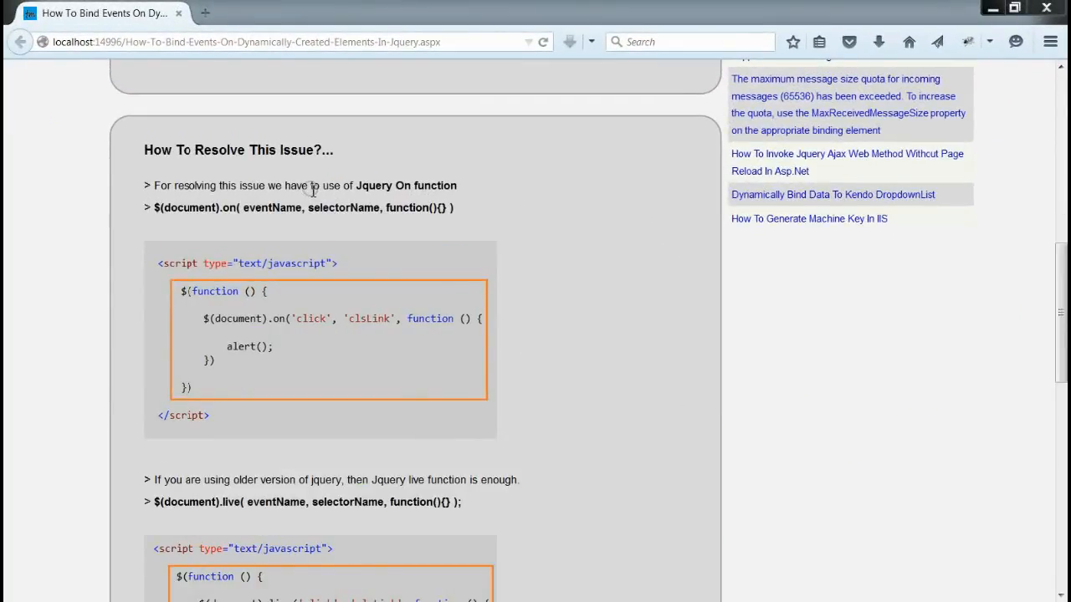
mouse_move(175, 211)
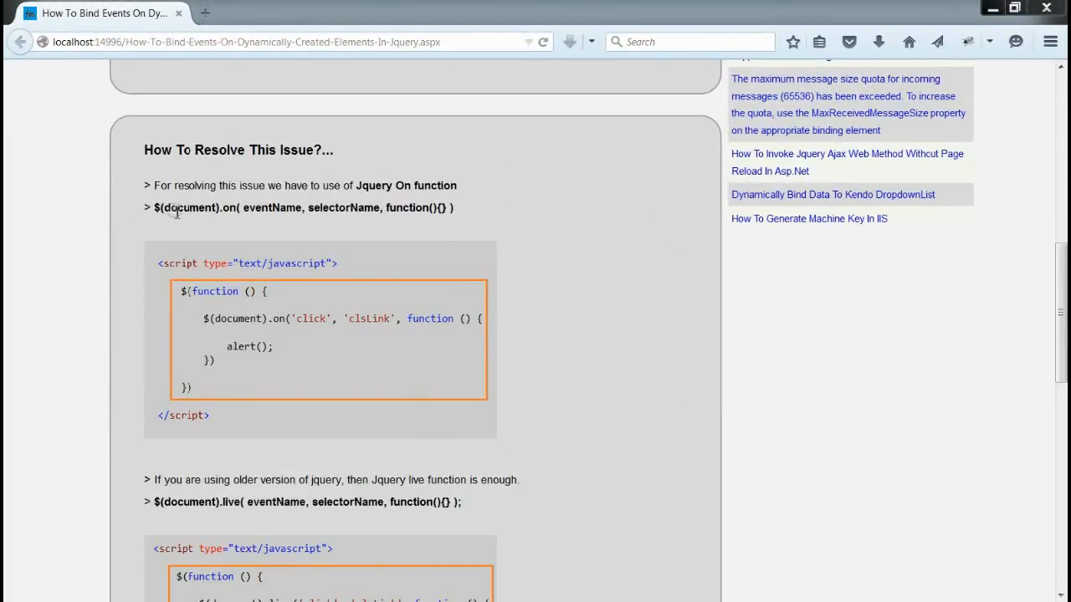
triple_click(301, 207)
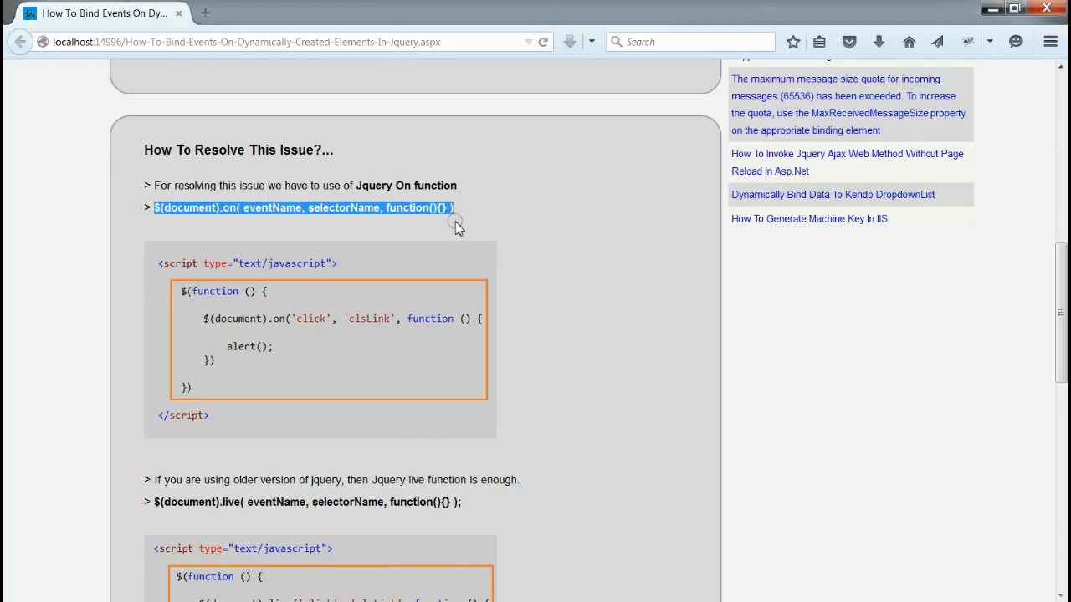
left_click(251, 207)
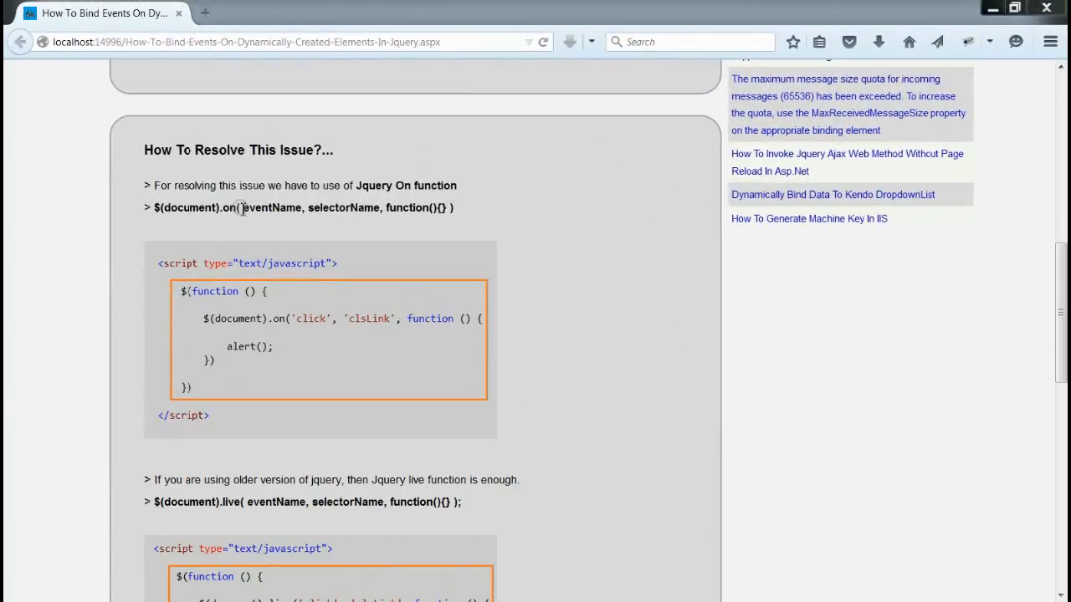
double_click(343, 207)
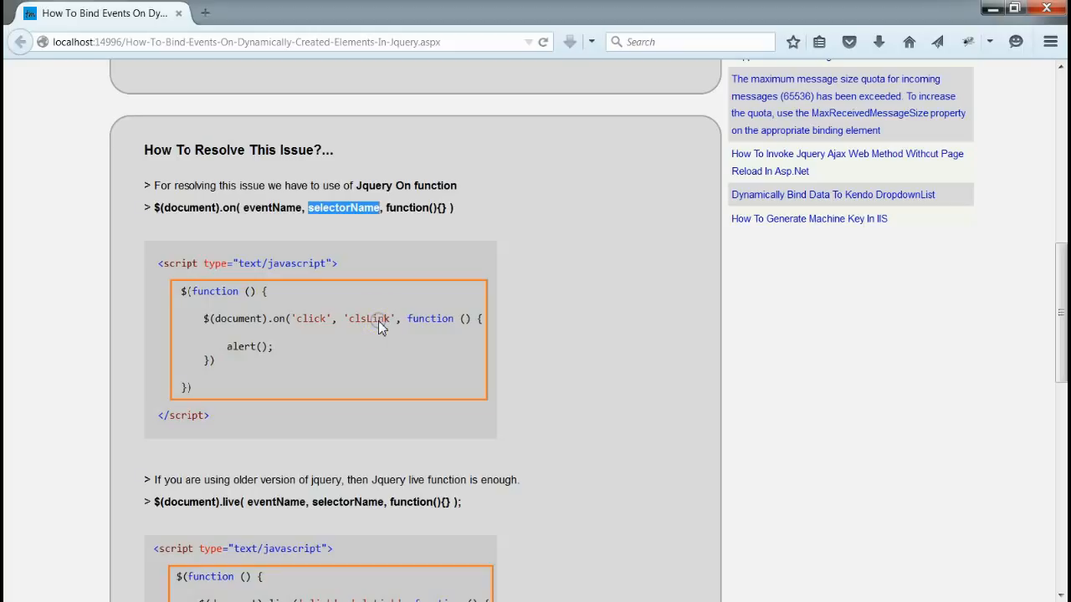
Step: Scroll down to the older $(document).live example, then back to the article's opening problem section
scroll("down", 3)
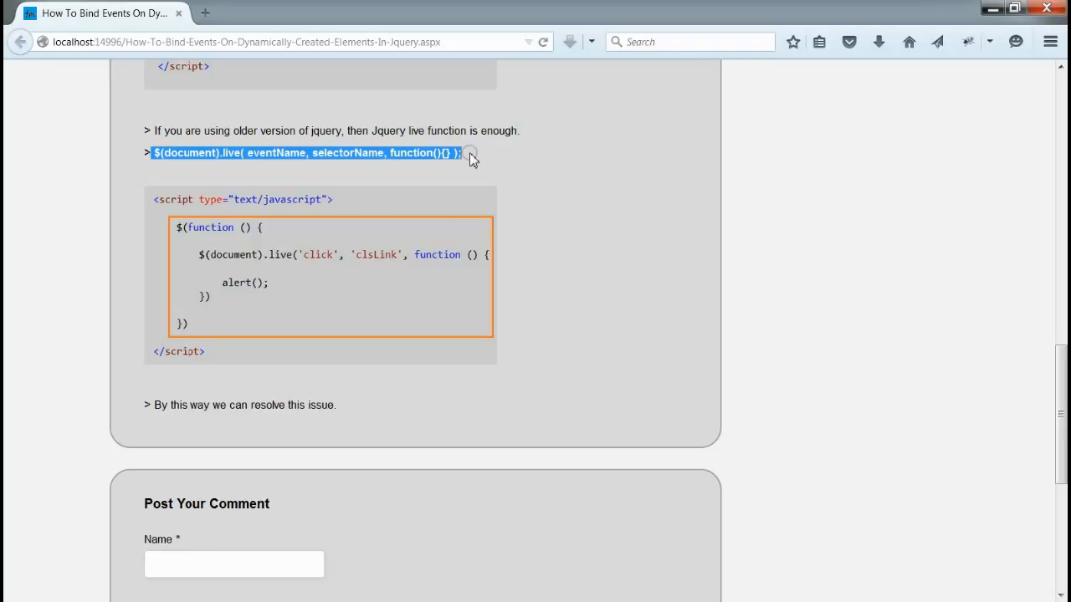
scroll("up", 3)
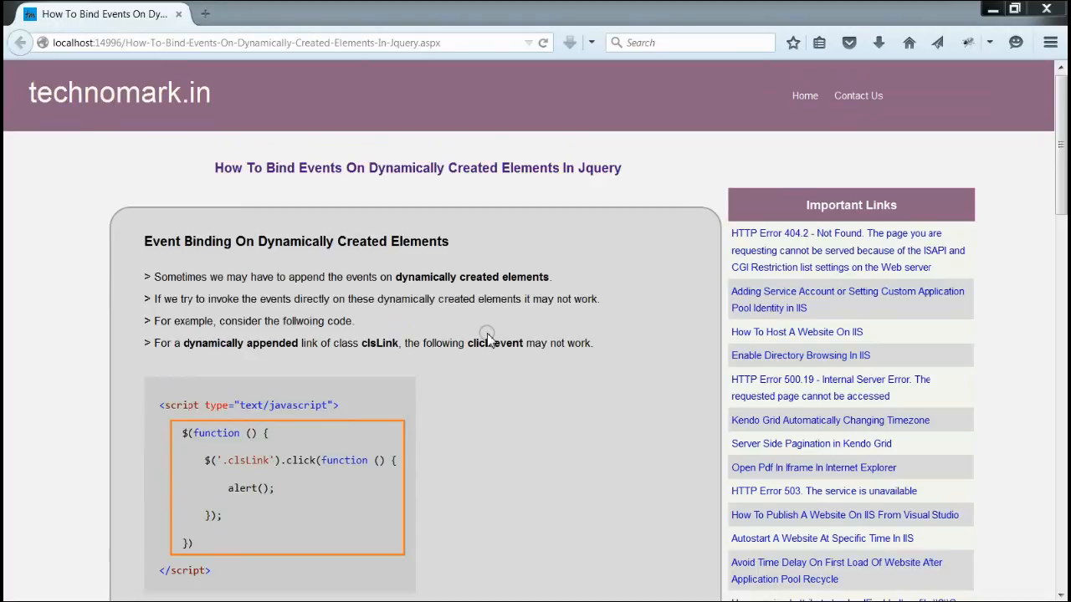
mouse_move(154, 114)
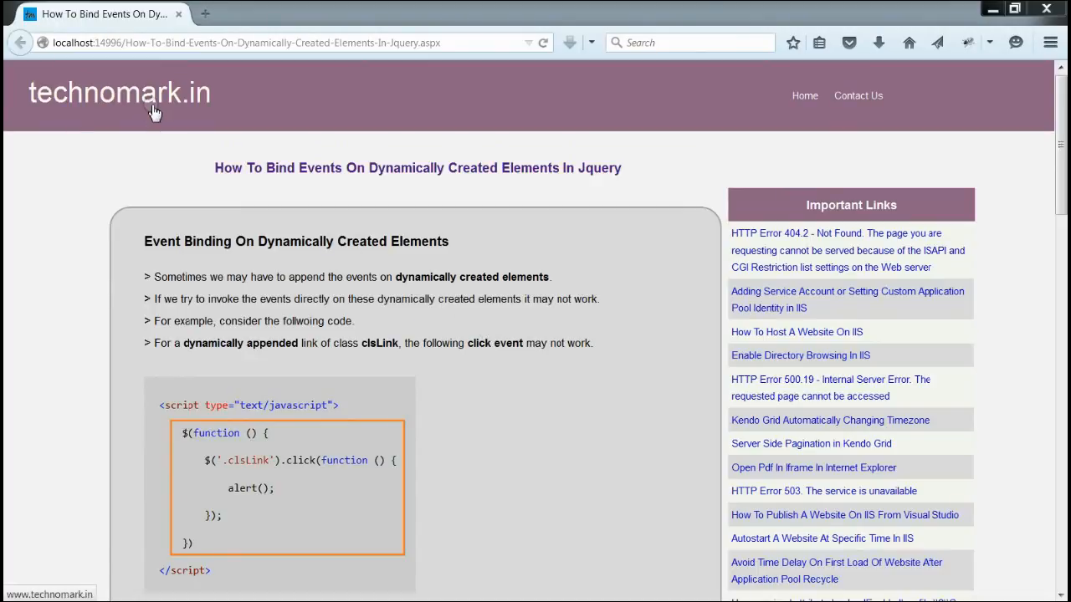